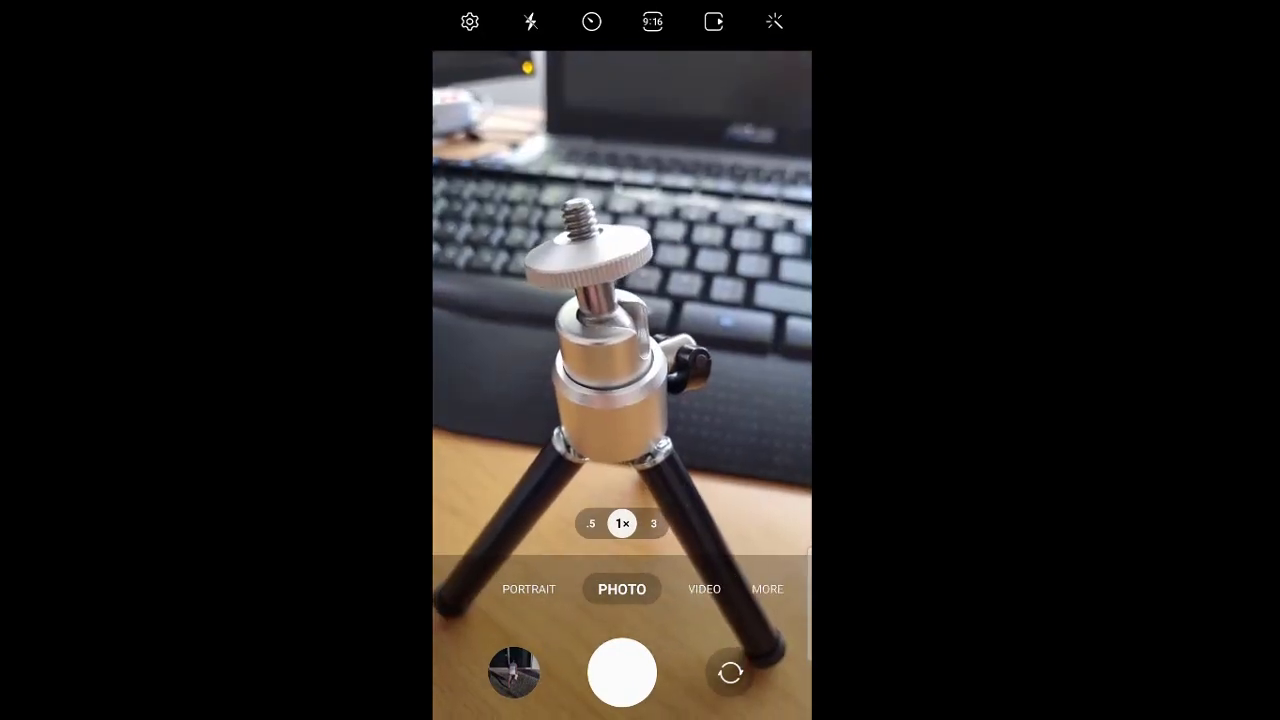
Step: Enter Pro Video mode on the wide 1.0× lens with the microphone direction options shown, Omni selected
click(768, 588)
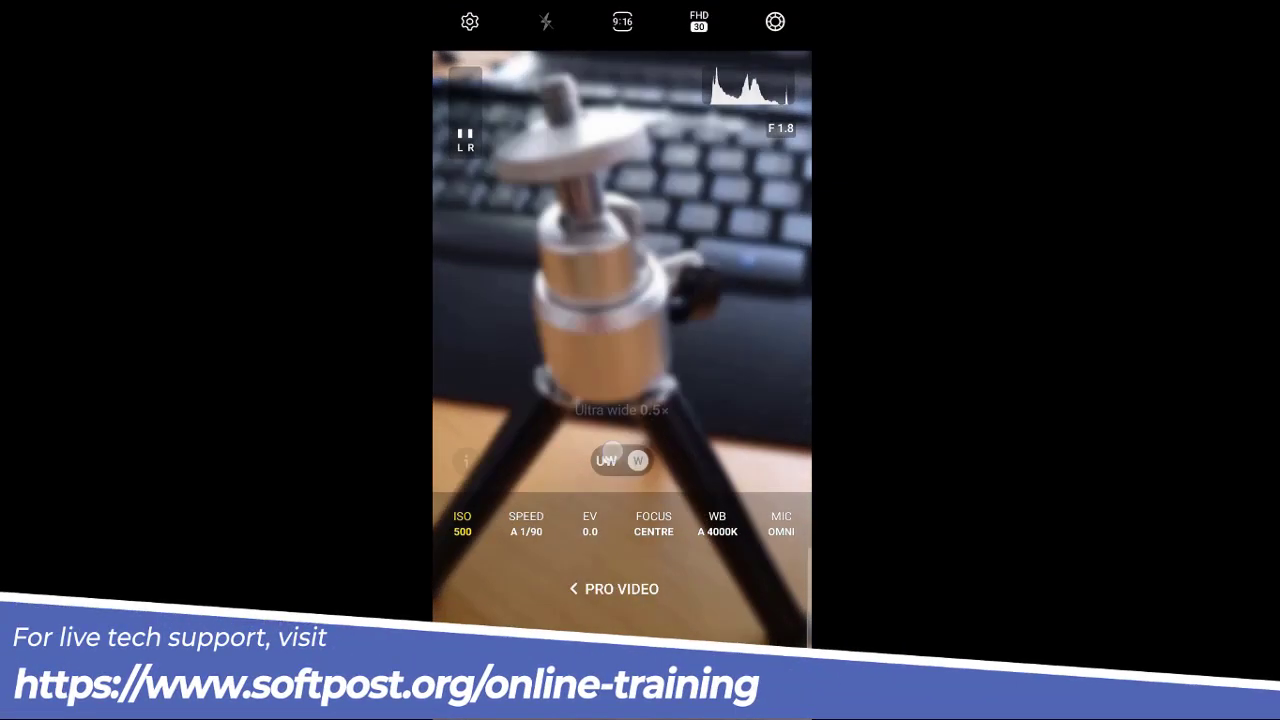
click(638, 460)
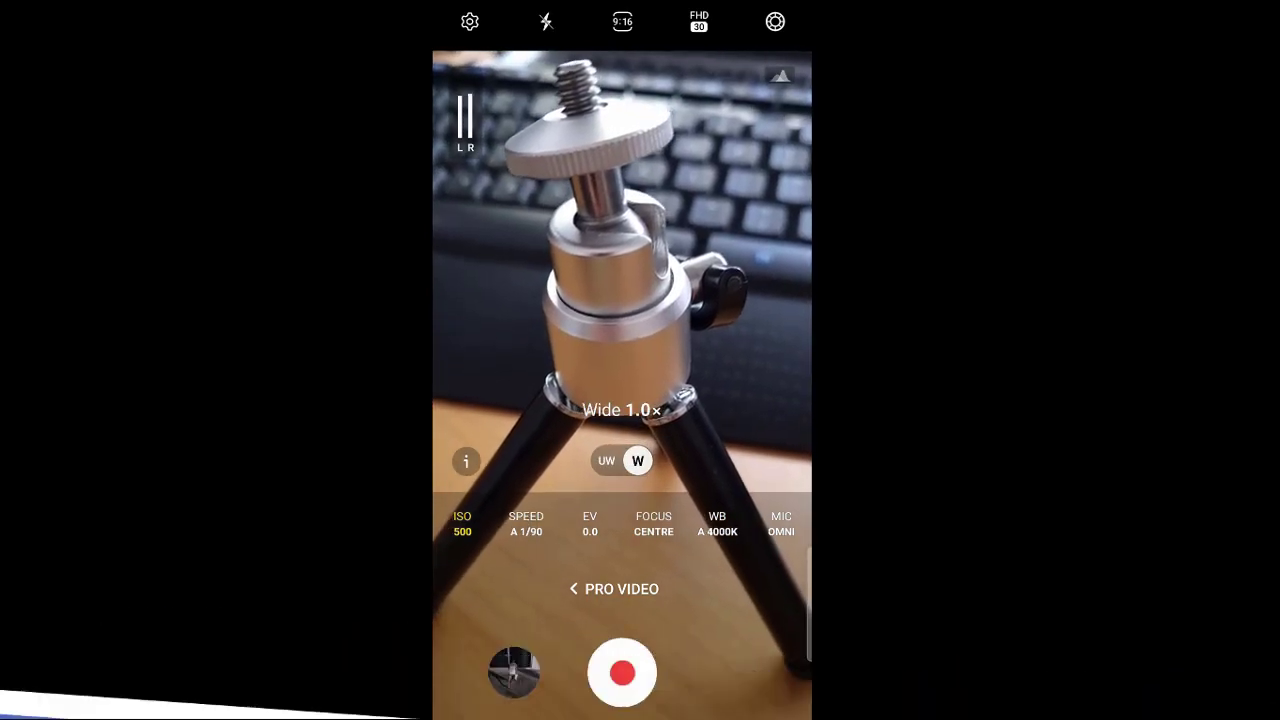
click(780, 524)
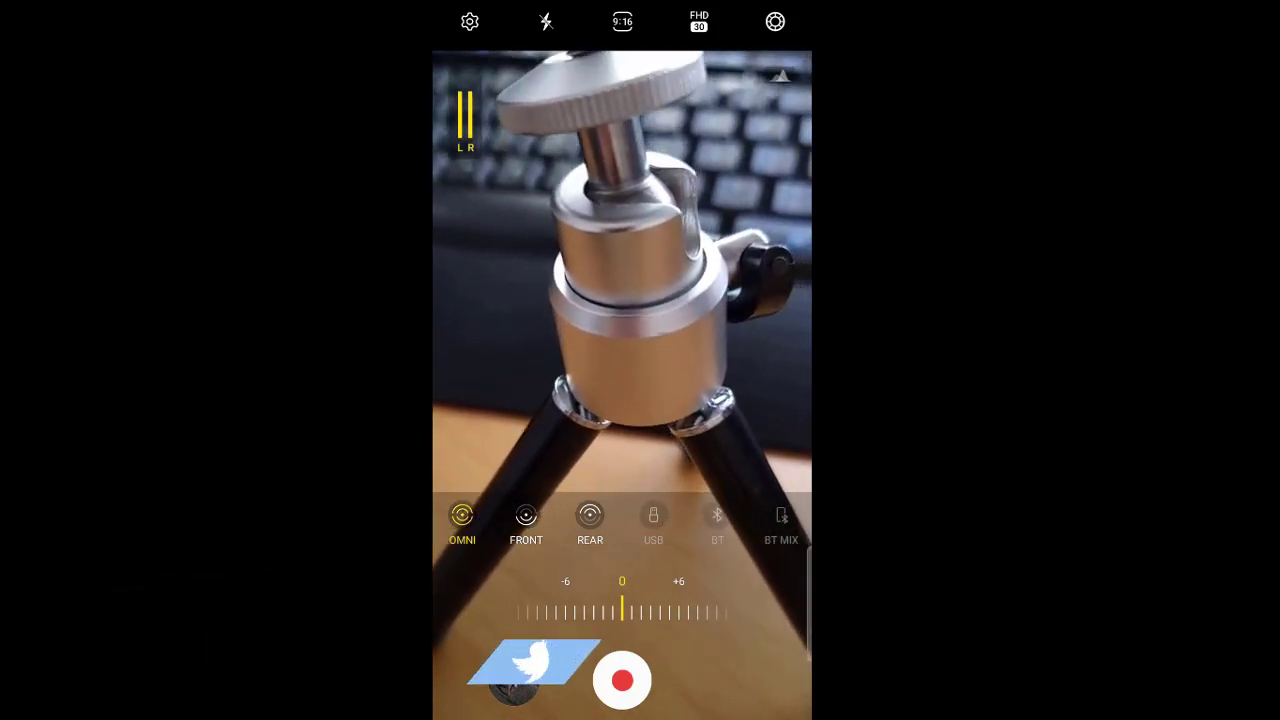
click(590, 520)
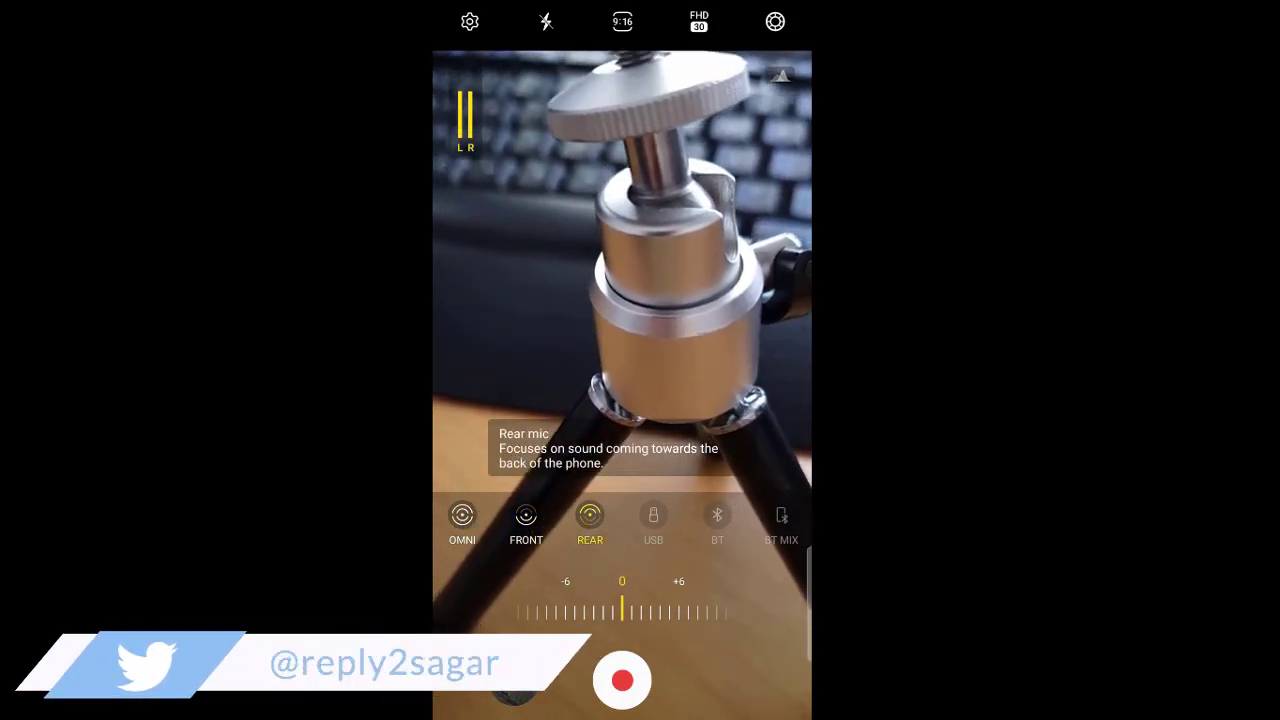
click(526, 520)
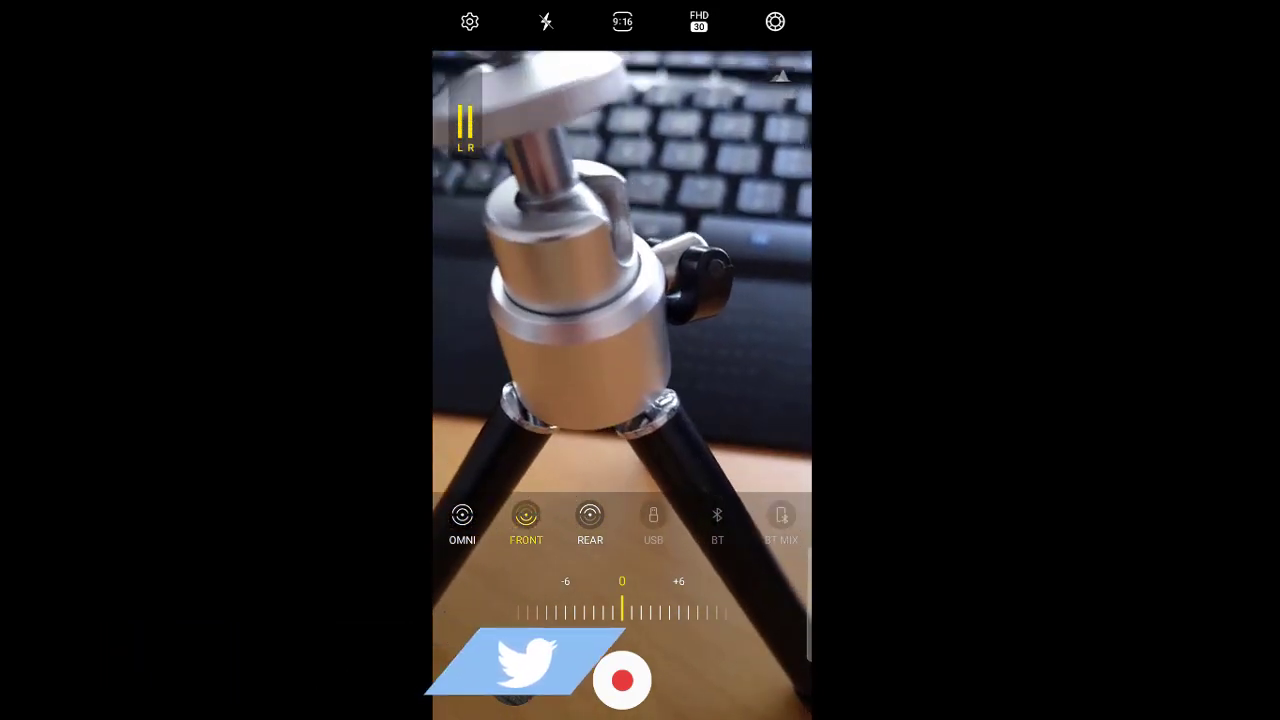
click(588, 520)
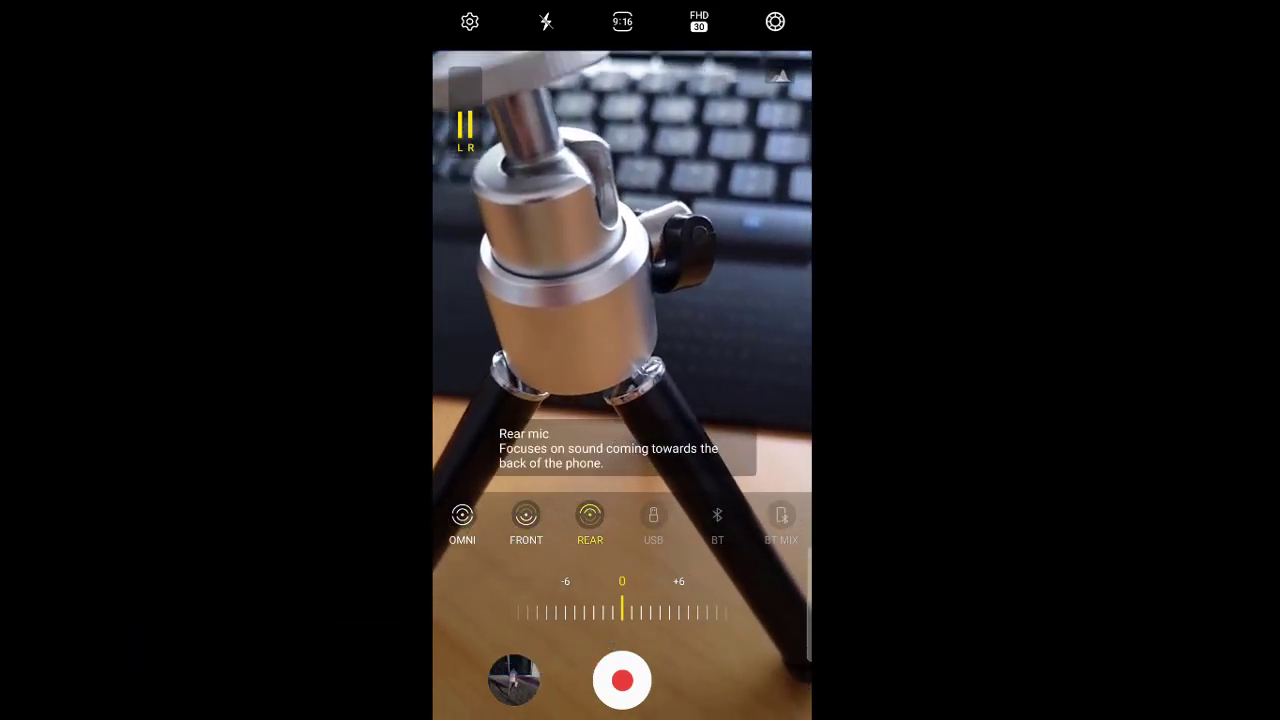
click(462, 520)
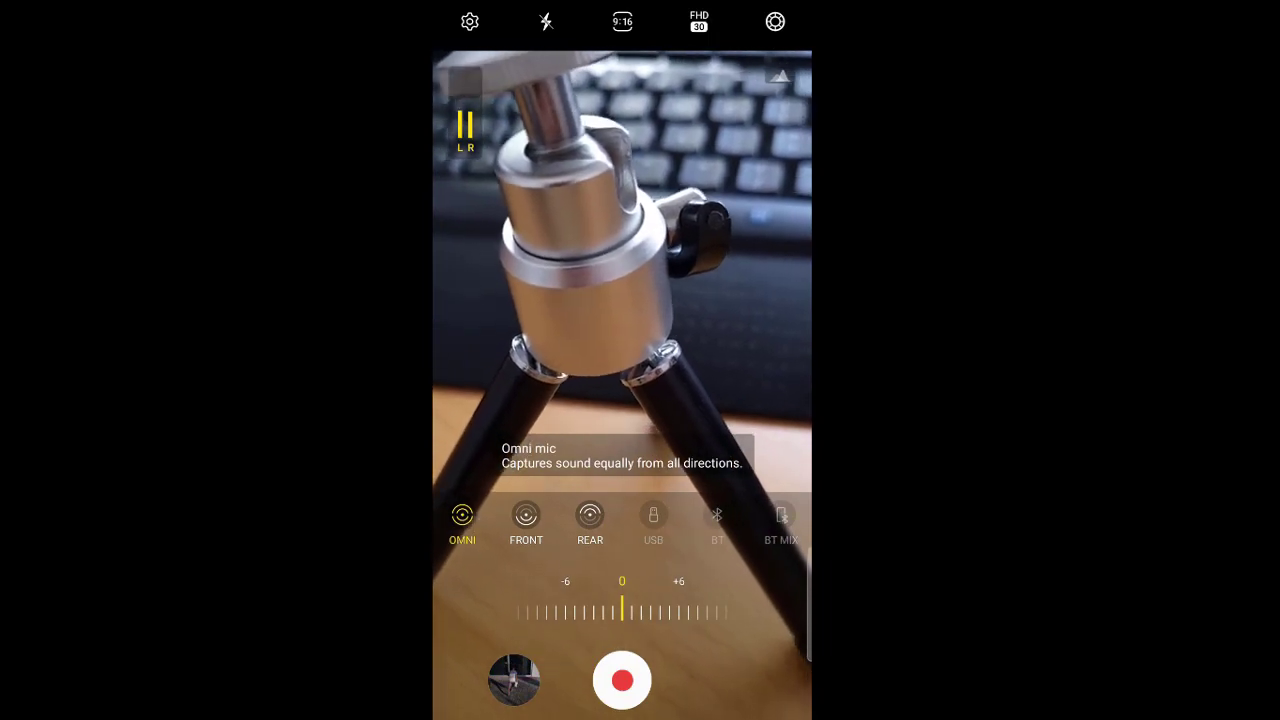